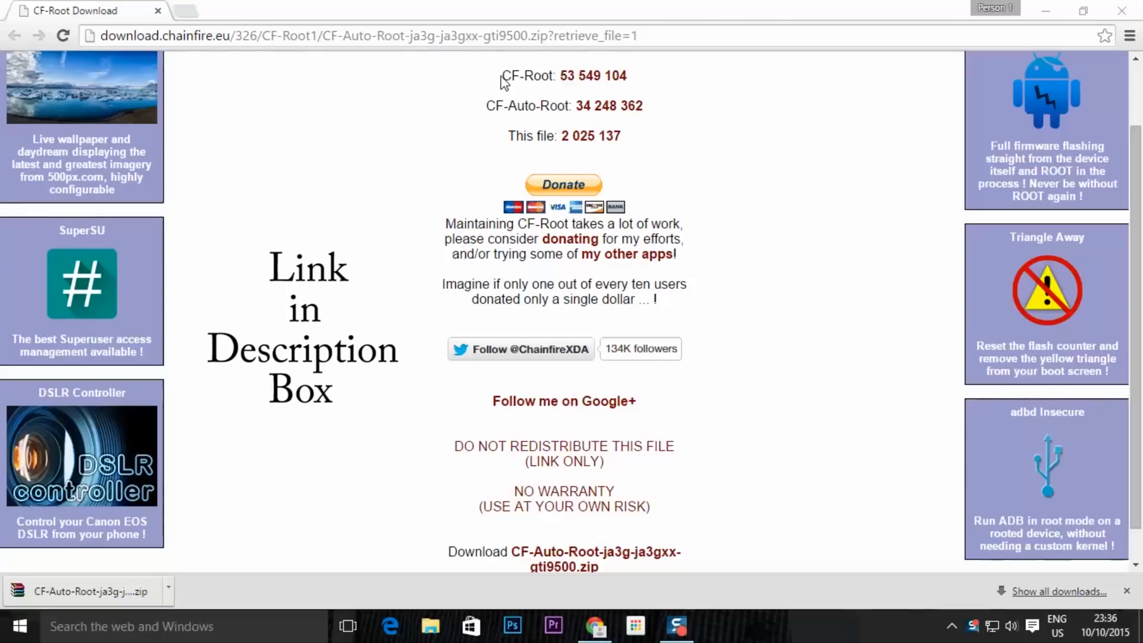
mouse_move(397, 387)
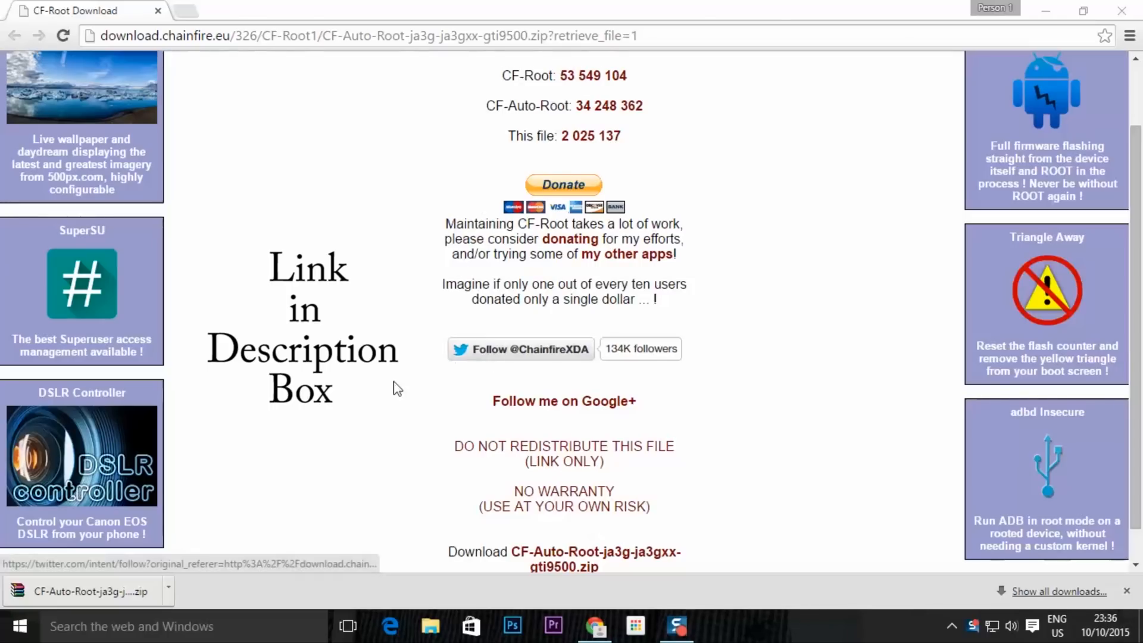